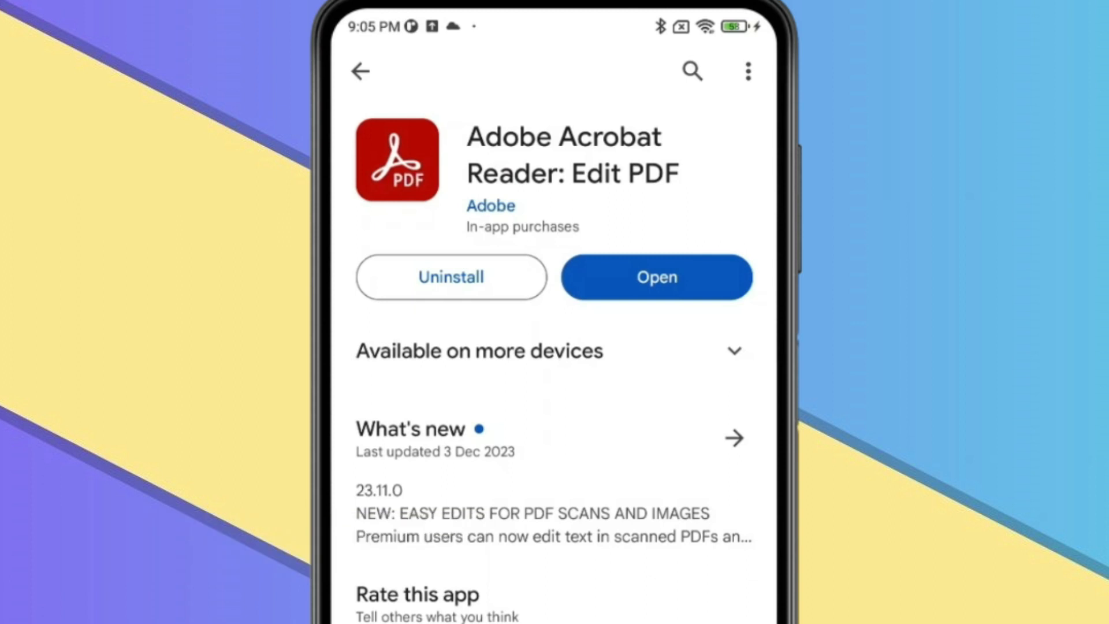
# Launch Acrobat Reader from the Play Store and open Welcome.pdf from On this device
pyautogui.click(699, 276)
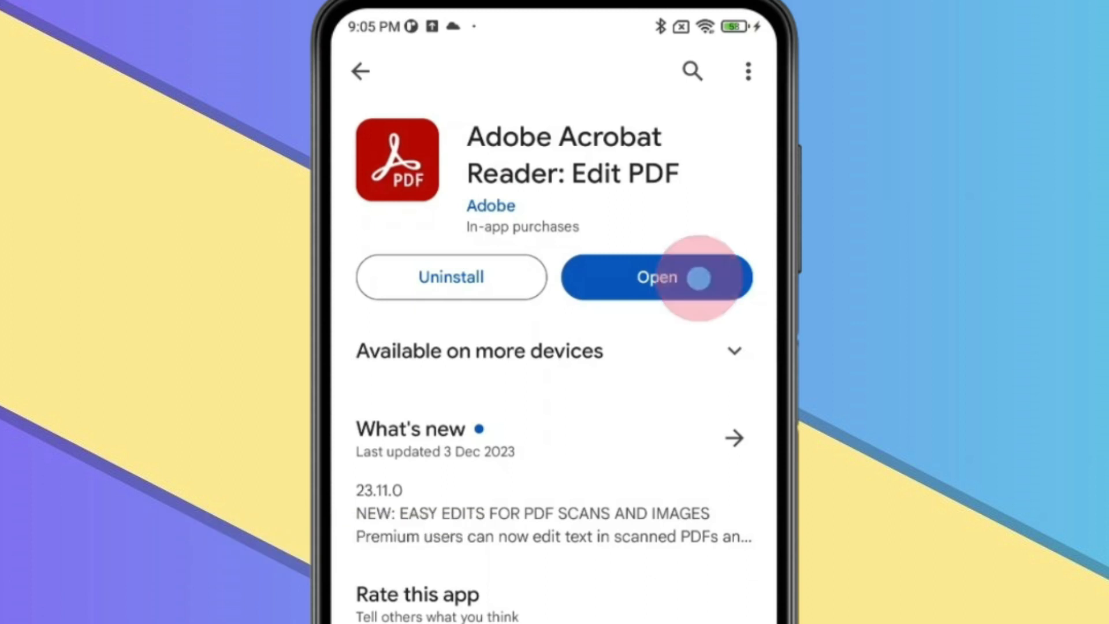
pyautogui.click(654, 276)
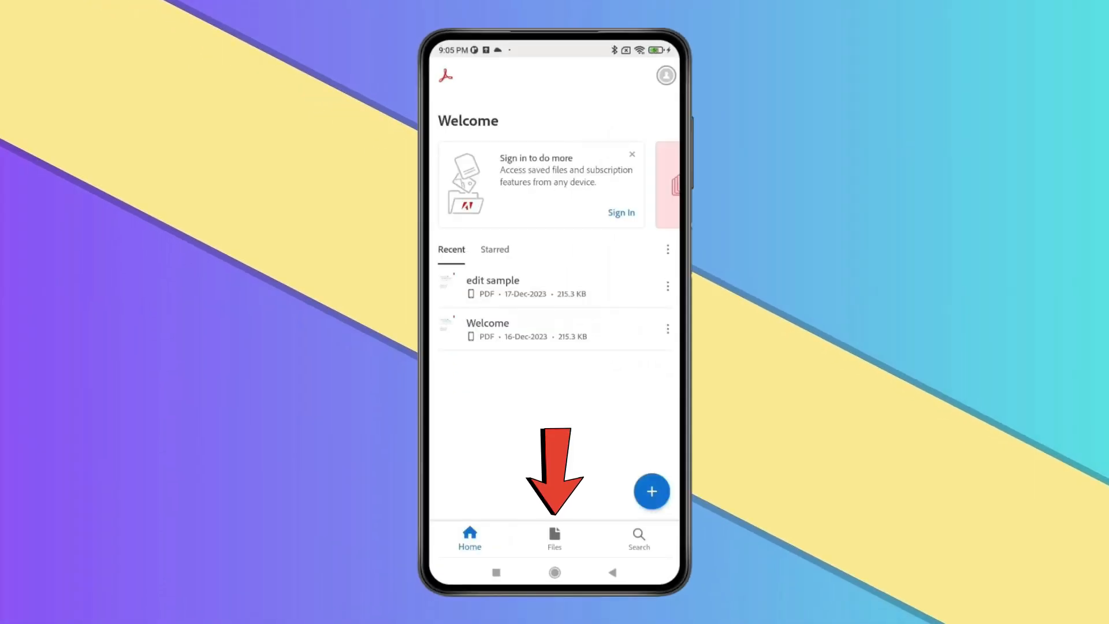
pyautogui.click(553, 537)
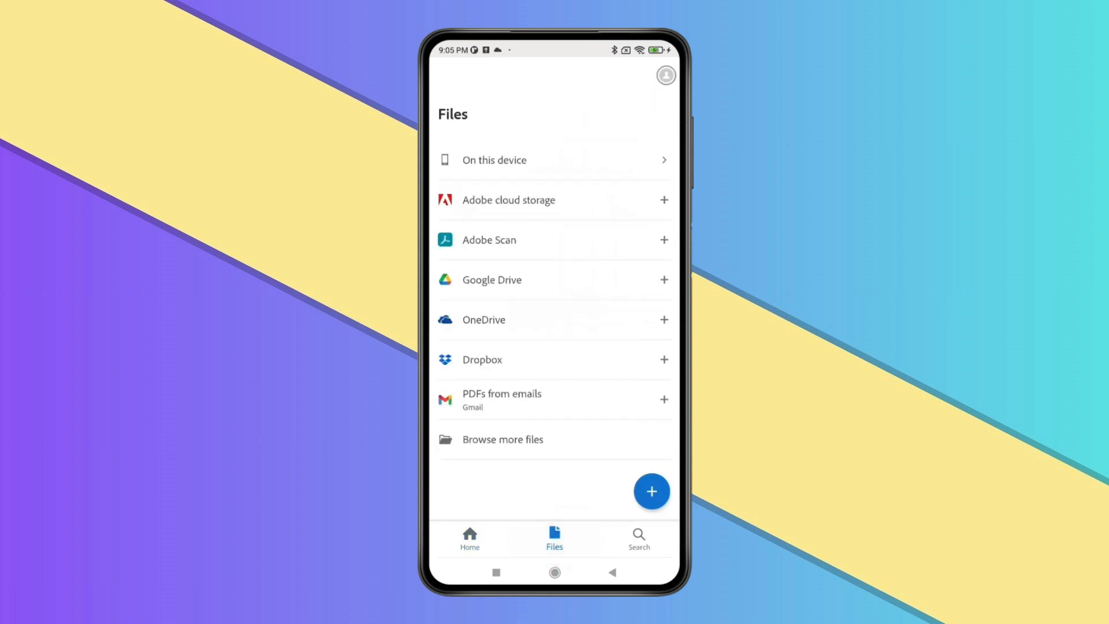
pyautogui.click(553, 159)
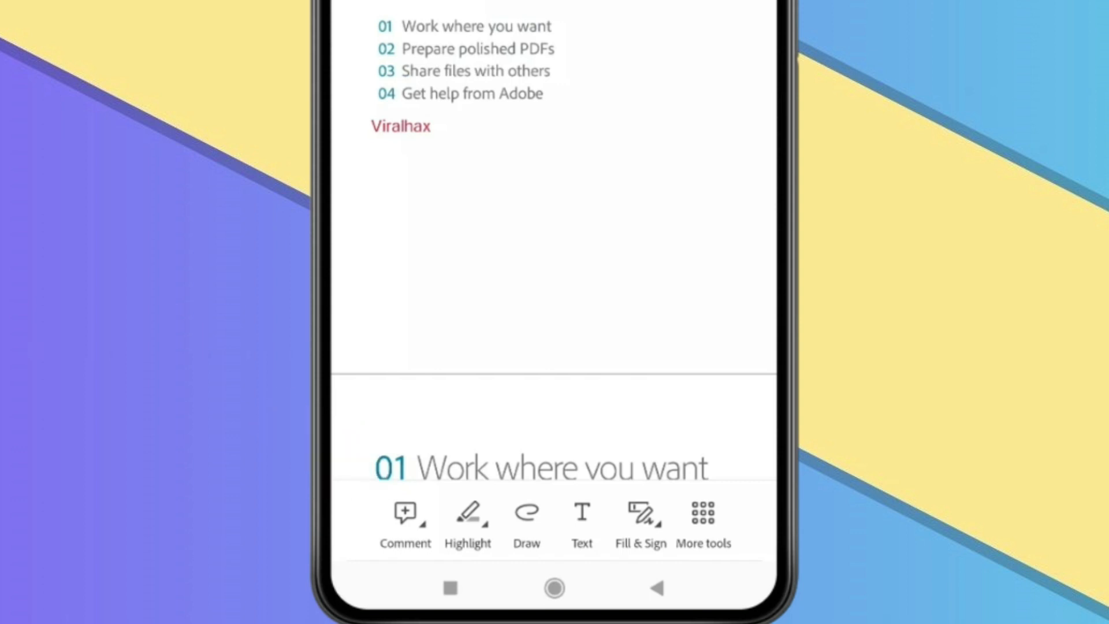
# Post a text comment note in the blank area below the four tips list
pyautogui.click(405, 513)
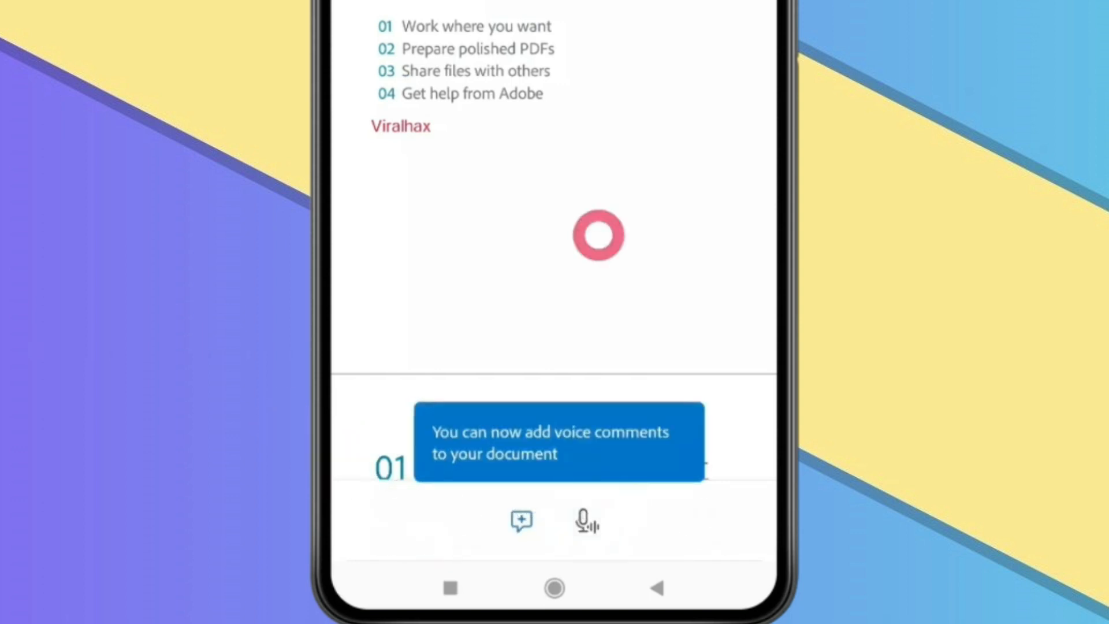
pyautogui.click(521, 521)
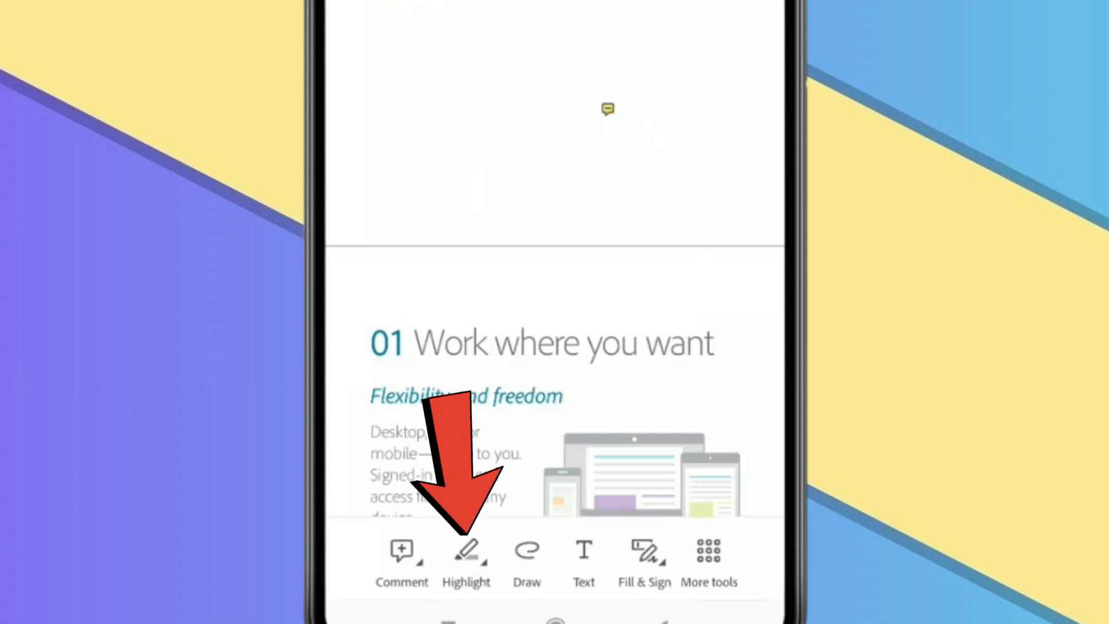
# Underline 'Work where you want' in red and strike through 'Flexibility and freedom'
pyautogui.click(465, 550)
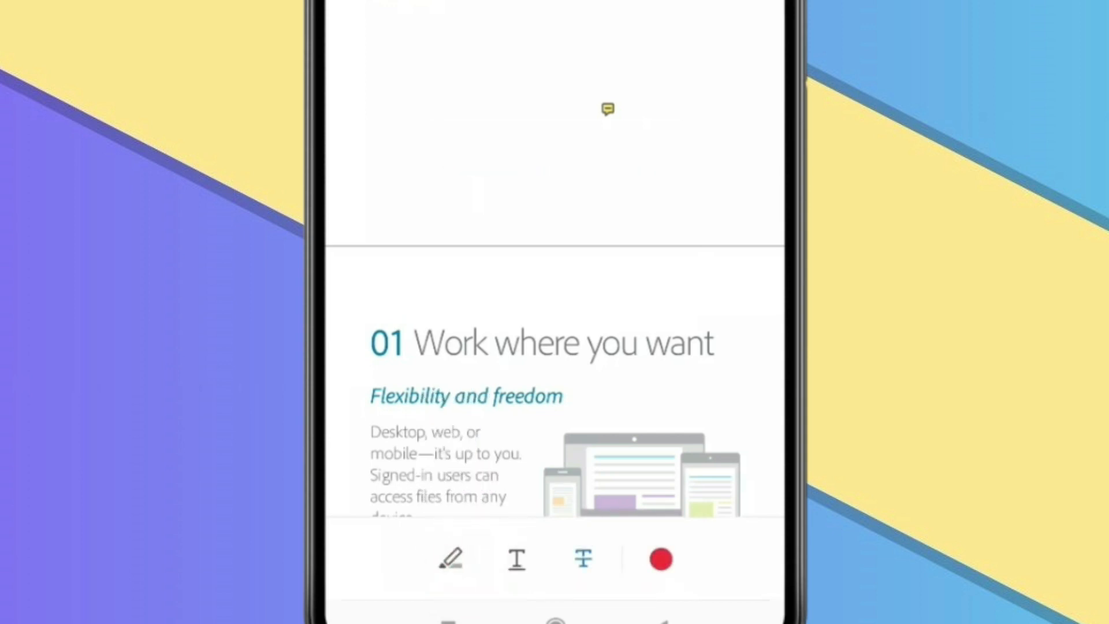
pyautogui.click(582, 558)
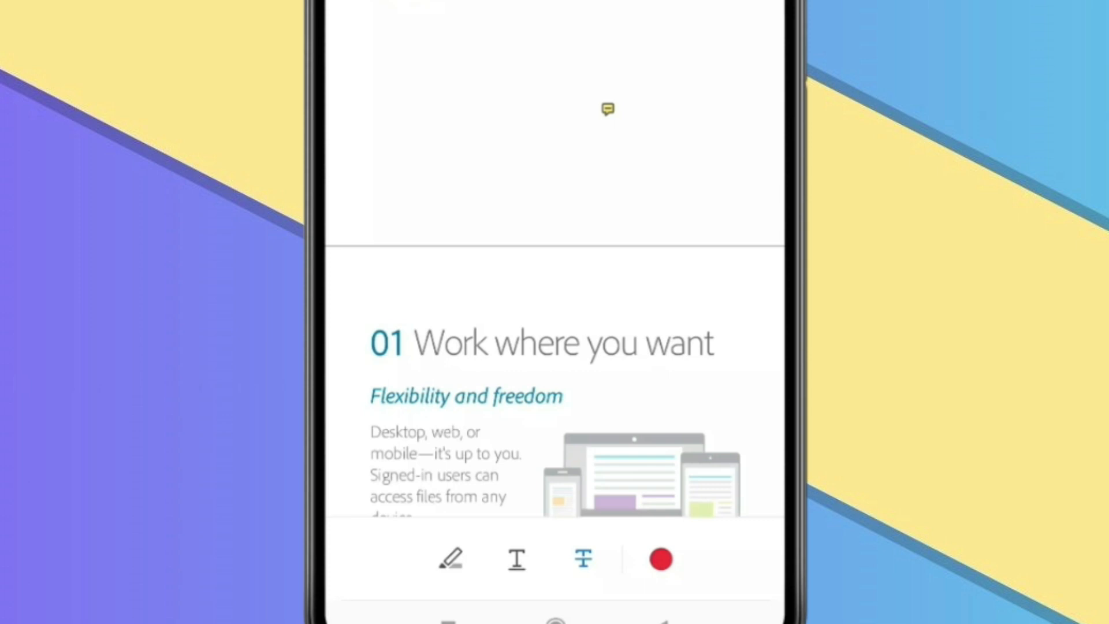
pyautogui.click(450, 558)
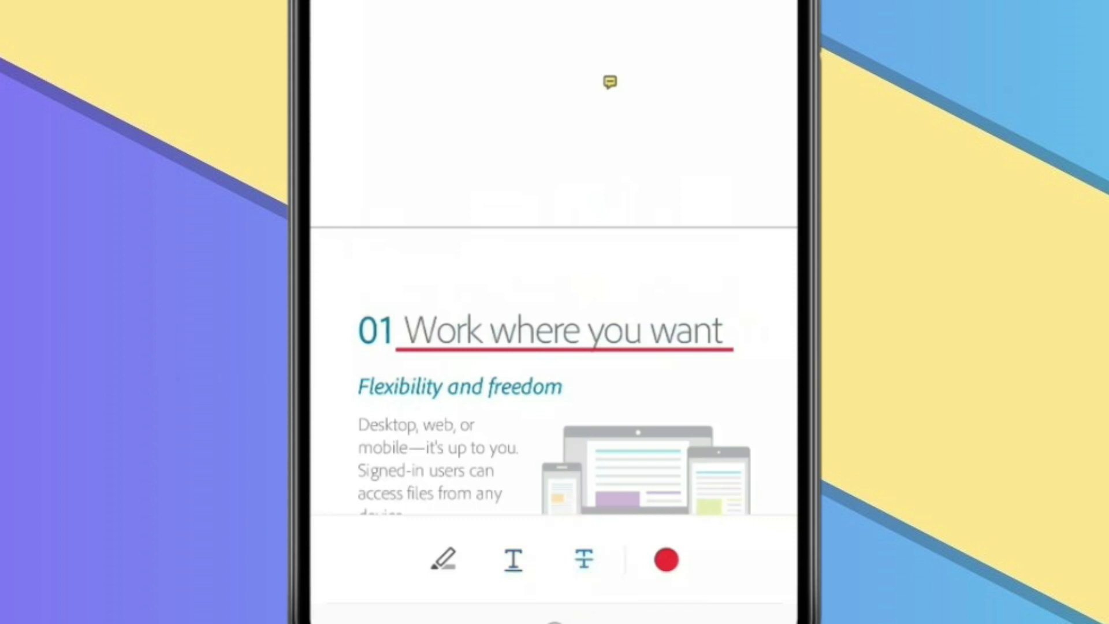
pyautogui.click(583, 558)
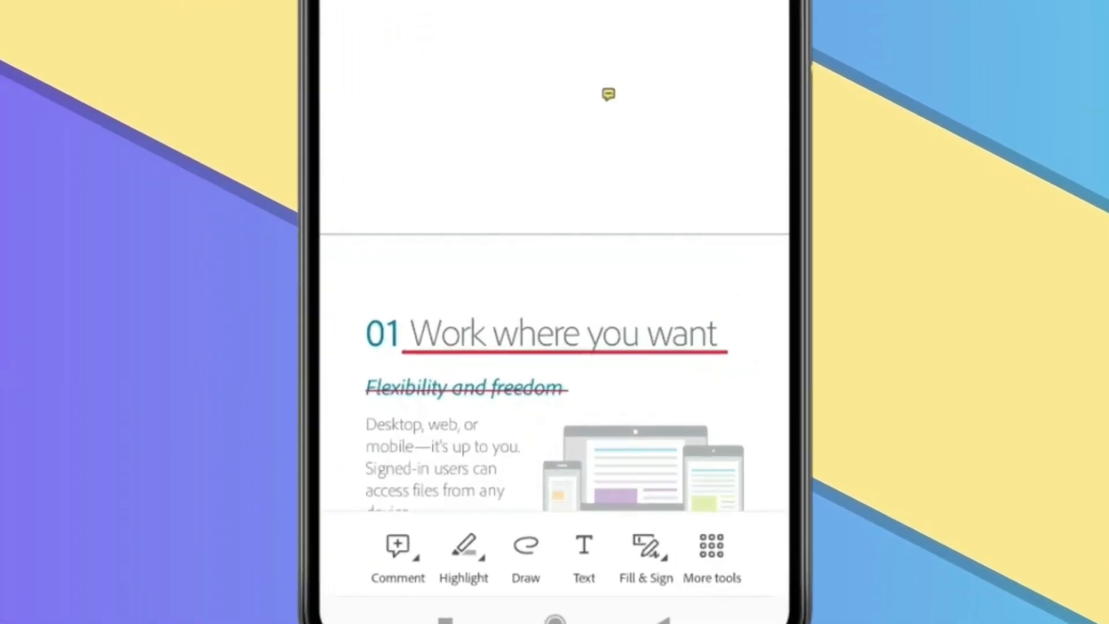
# Sketch a thick red freehand squiggle above the 'Work where you want' heading and keep it
pyautogui.click(526, 555)
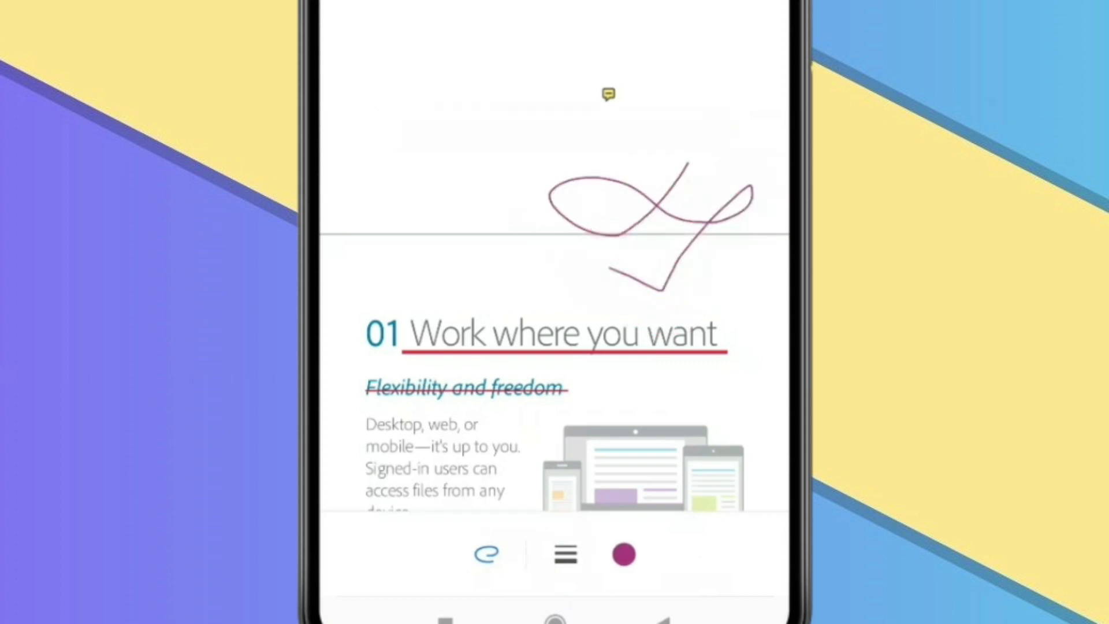
pyautogui.click(563, 554)
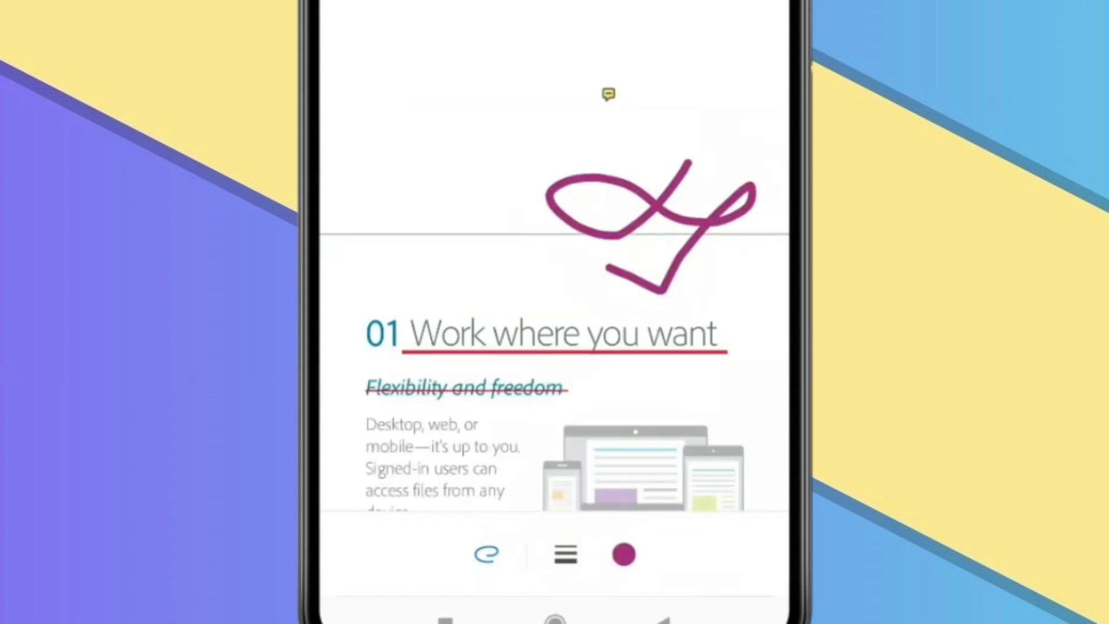
pyautogui.click(624, 553)
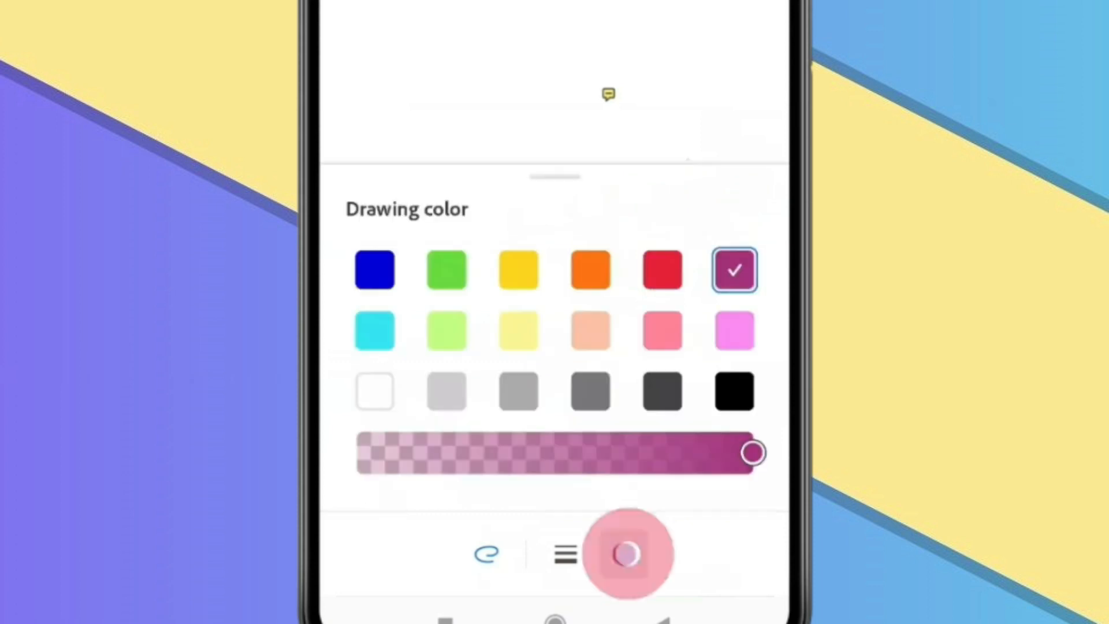
pyautogui.click(661, 269)
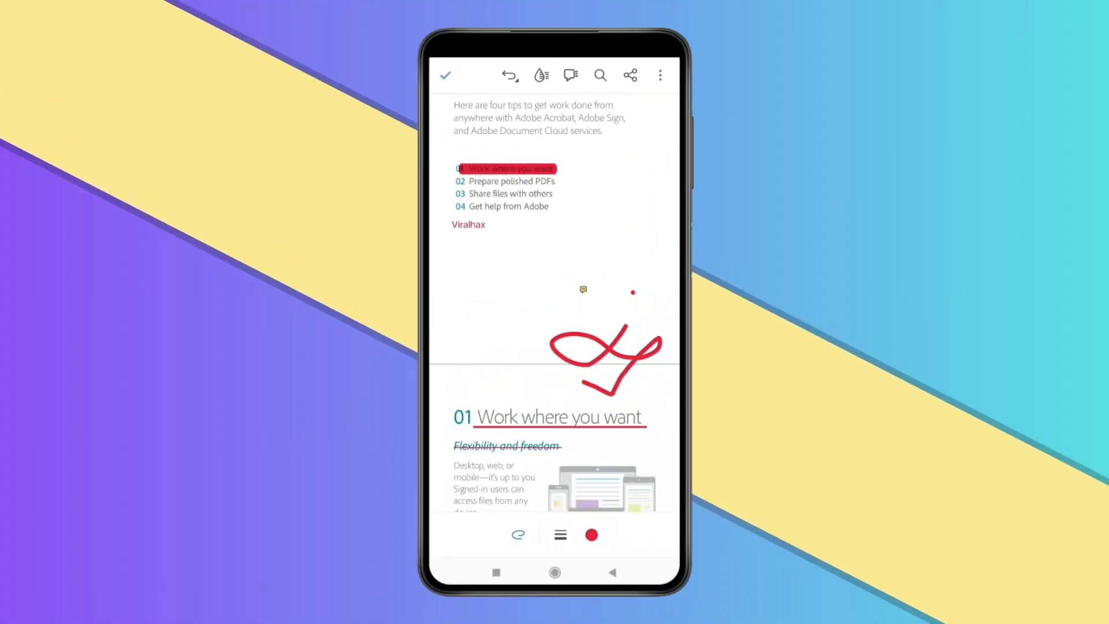
pyautogui.click(444, 75)
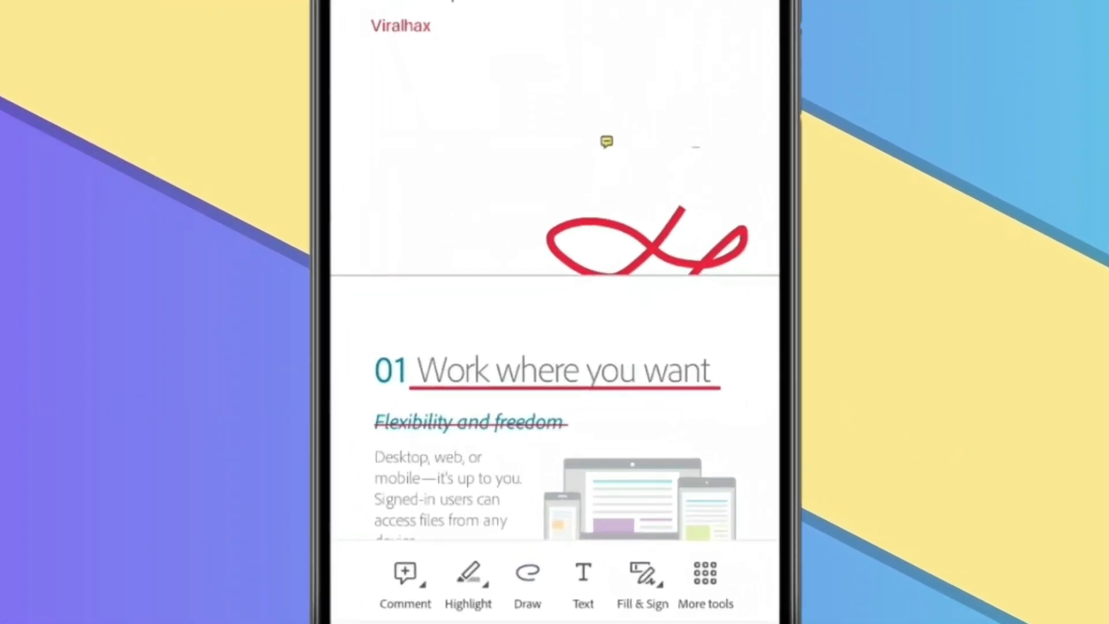
# Add the text 'ViralHax' below 'Viralhax' and adjust its size and colour
pyautogui.click(582, 584)
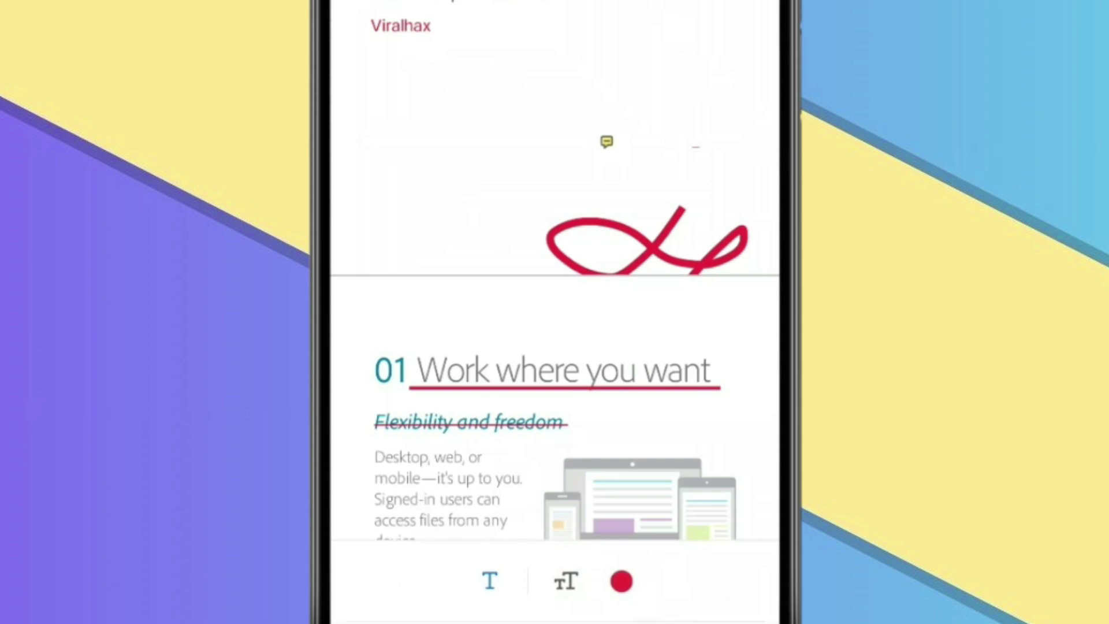
pyautogui.click(489, 581)
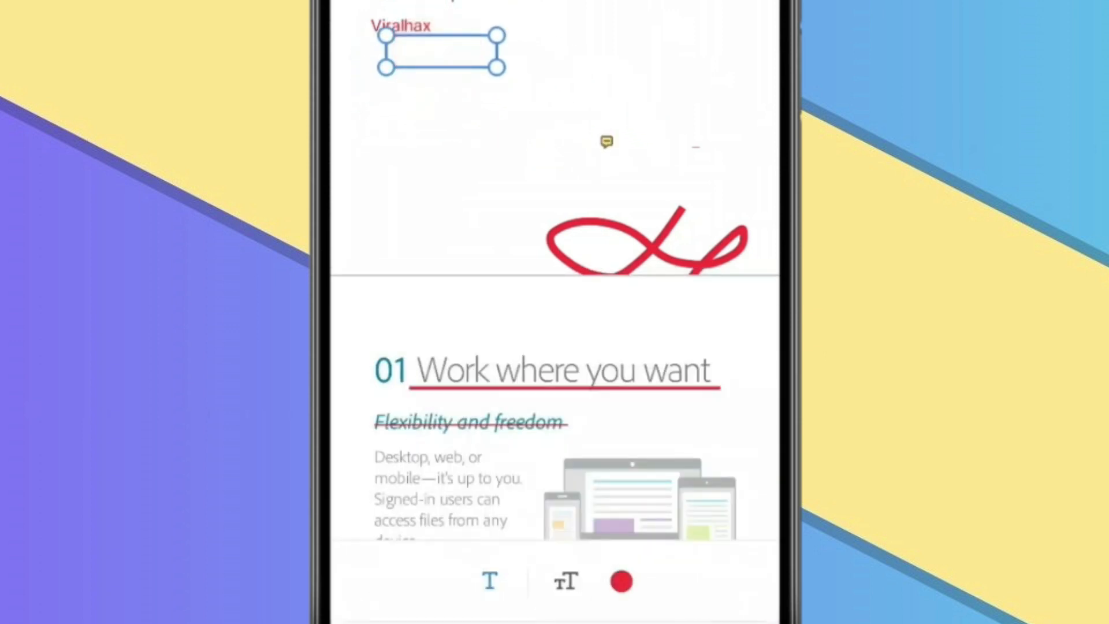
pyautogui.click(439, 50)
pyautogui.write('ViralHax')
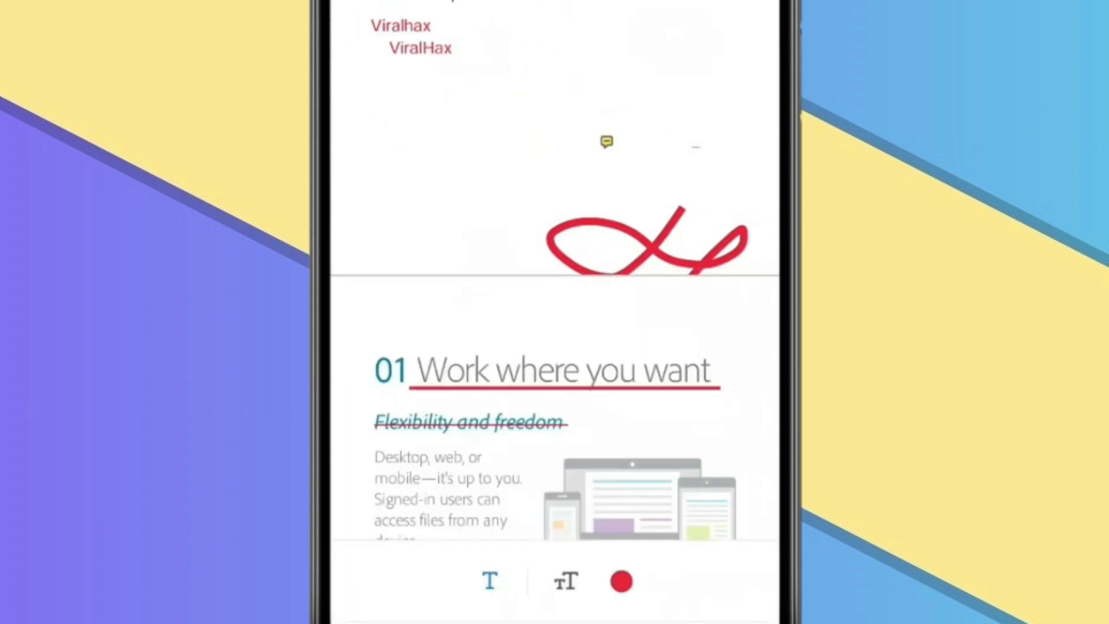
pyautogui.click(563, 581)
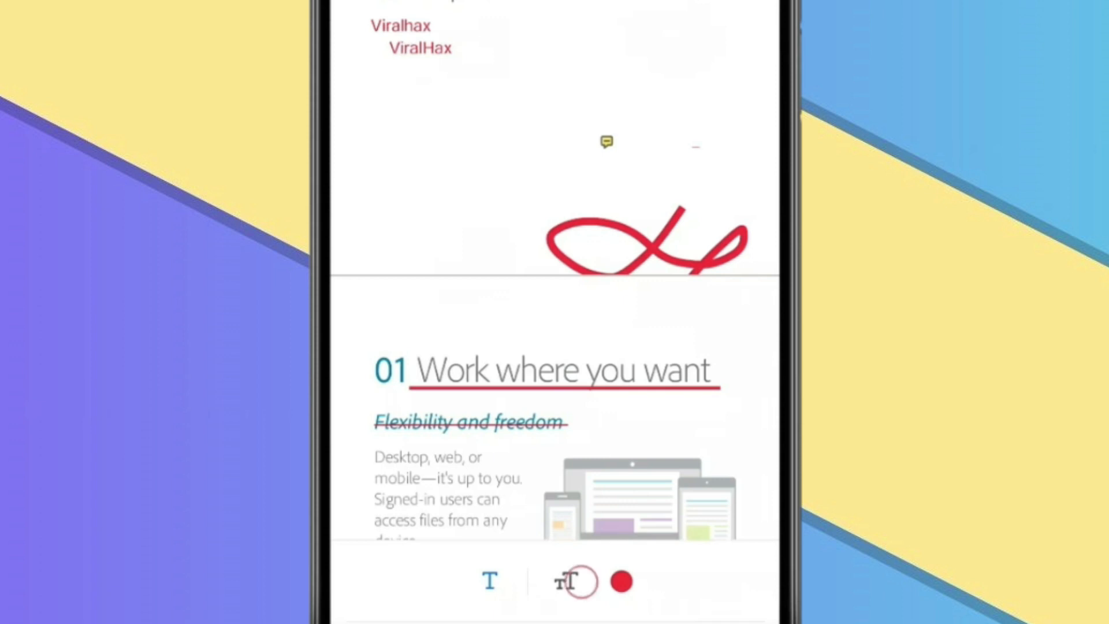
pyautogui.click(574, 581)
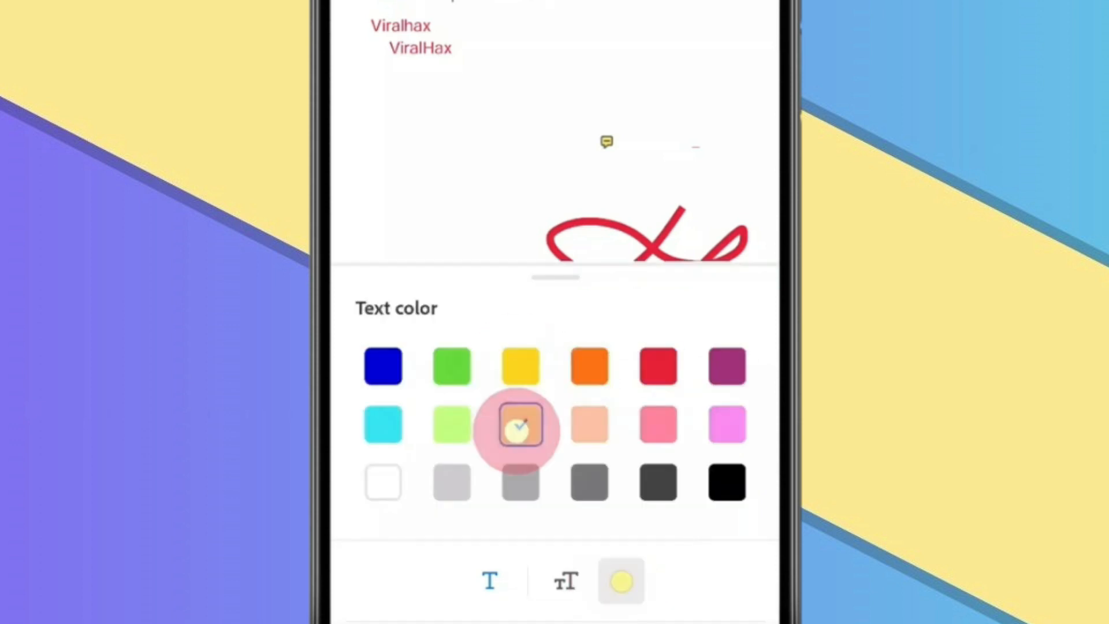
pyautogui.click(520, 424)
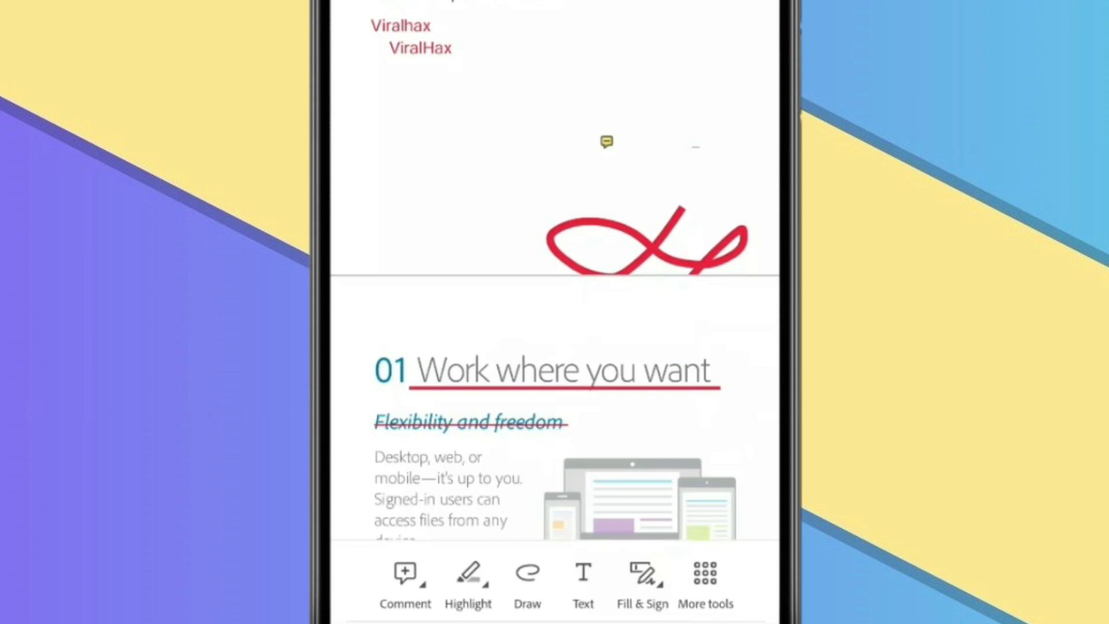
# Draw a black signature in Fill & Sign and confirm it for placing below ViralHax
pyautogui.click(641, 573)
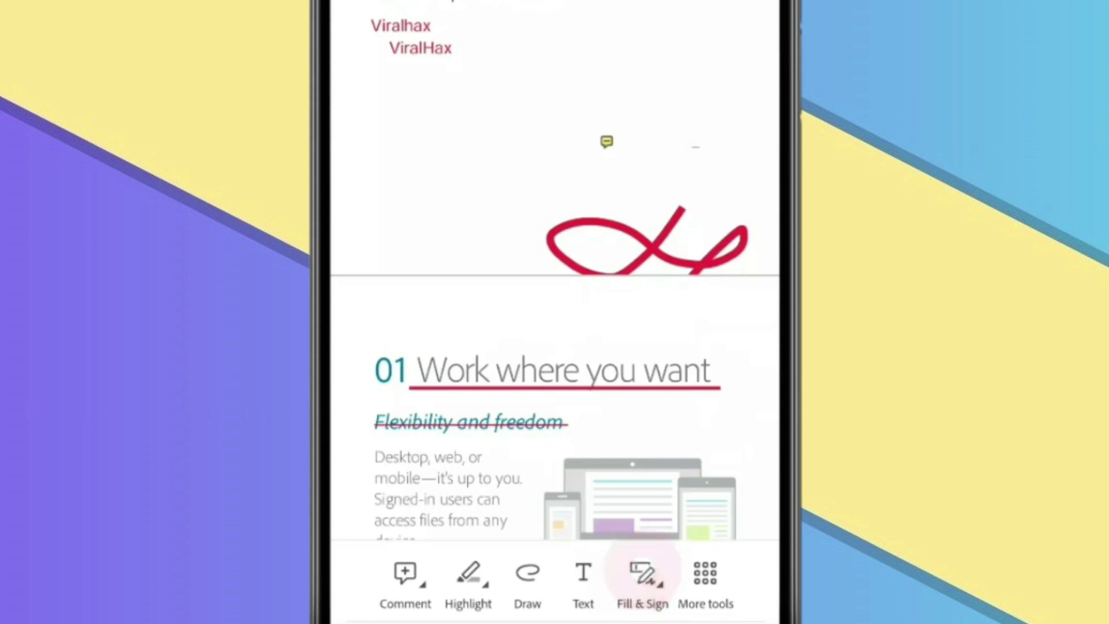
pyautogui.click(642, 573)
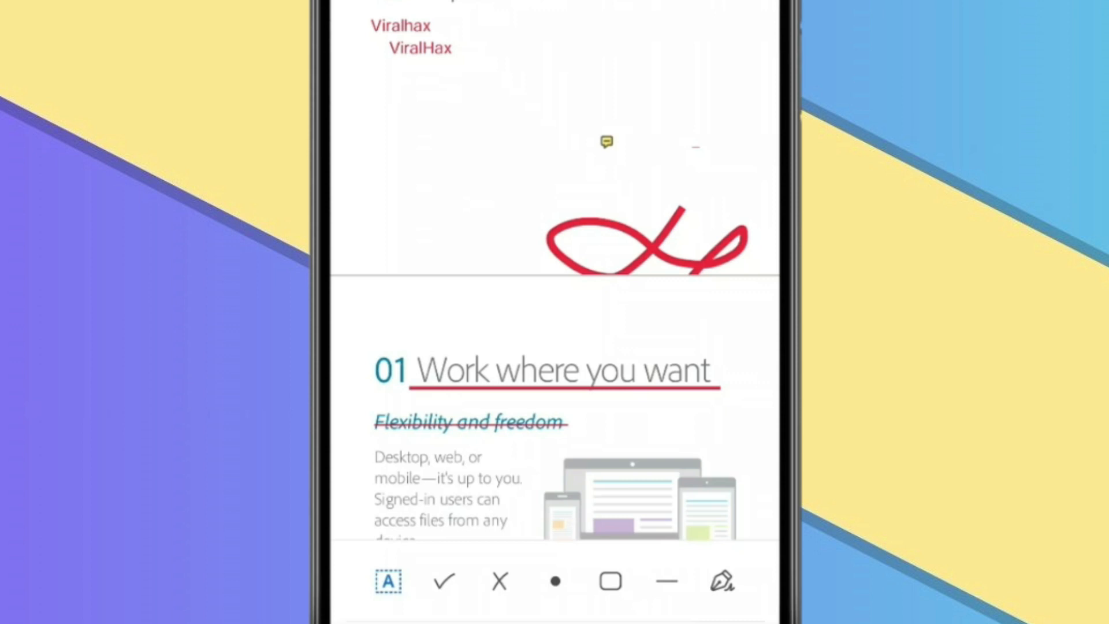
pyautogui.click(721, 581)
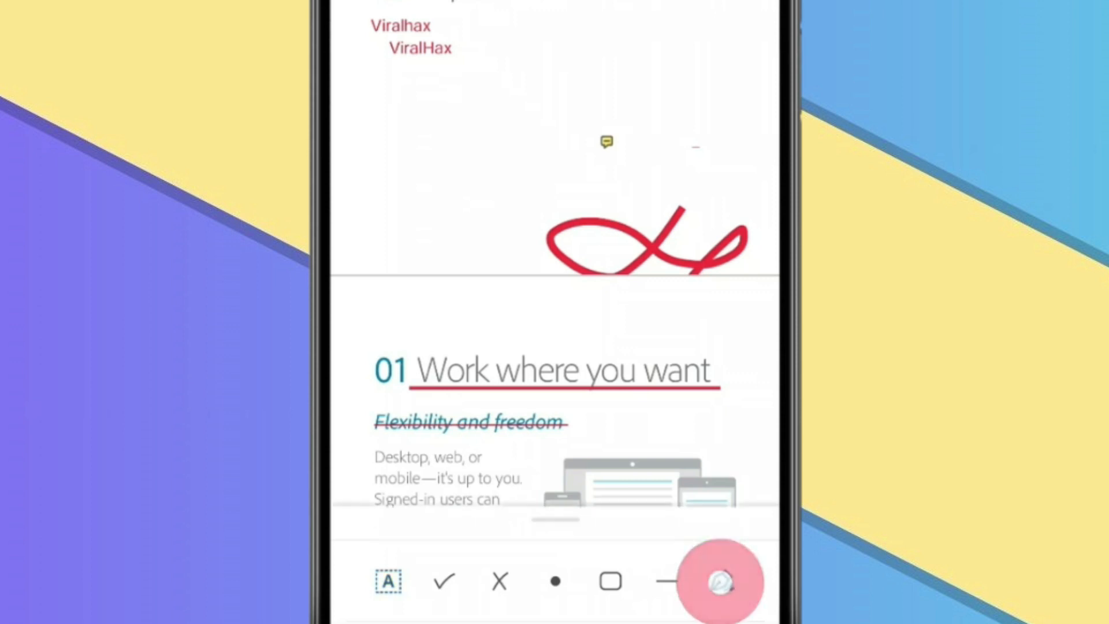
pyautogui.click(719, 581)
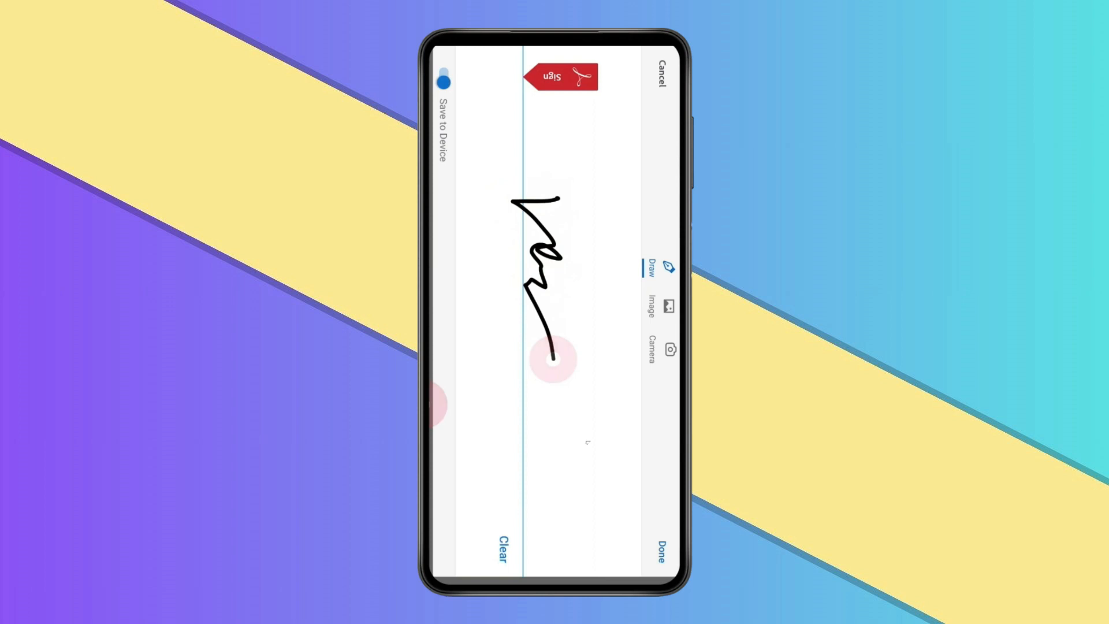
pyautogui.click(661, 550)
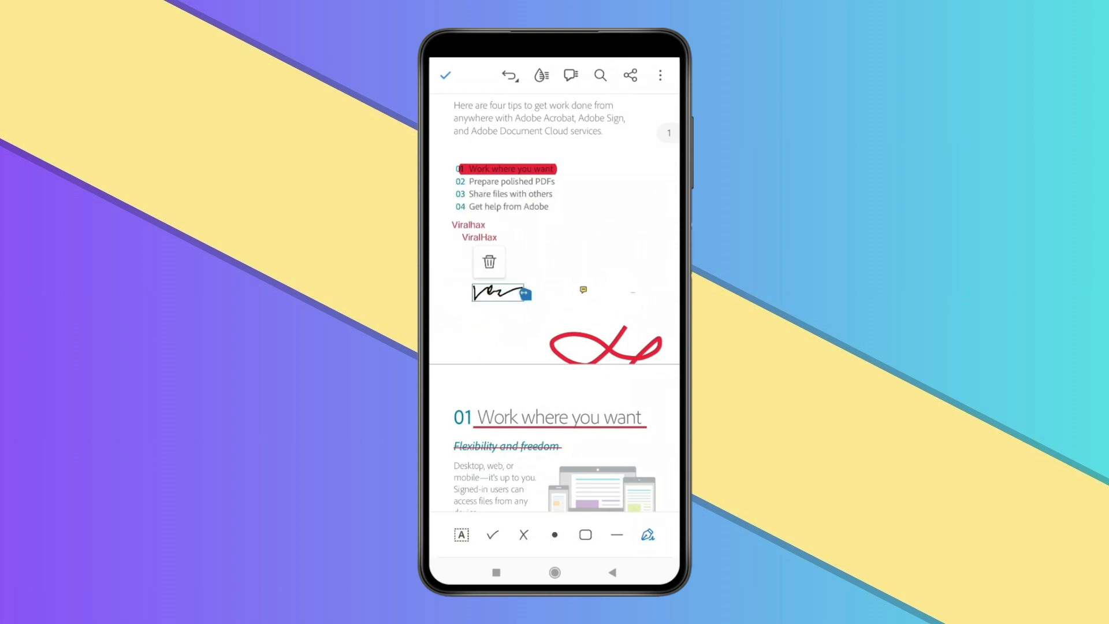
# Place the signature and save a copy named 'sample edit.pdf' on this device
pyautogui.click(444, 75)
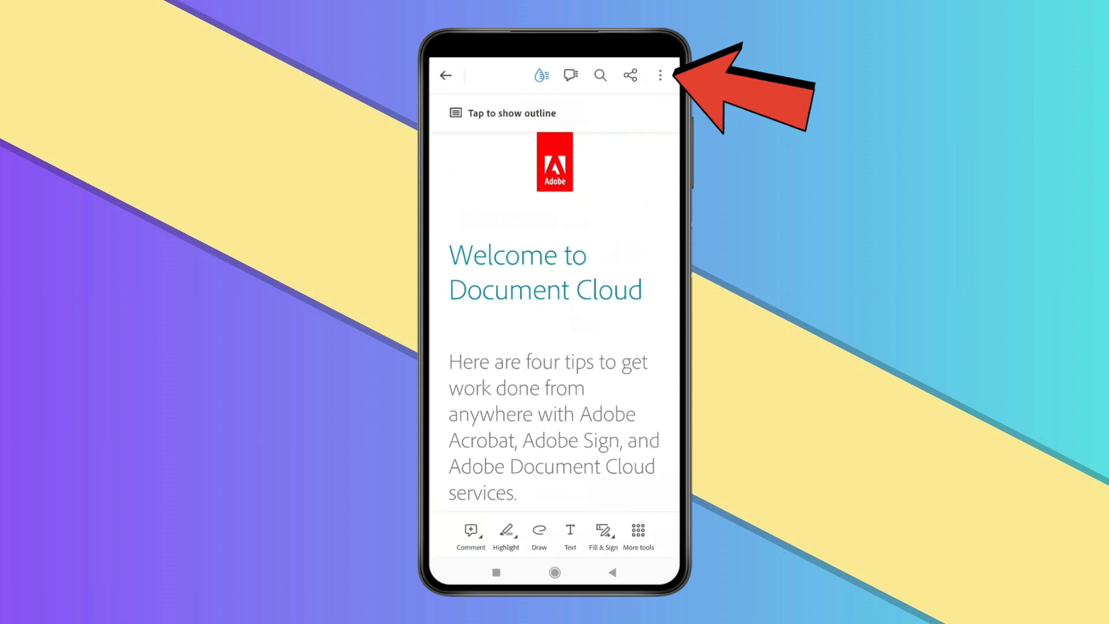
pyautogui.click(658, 75)
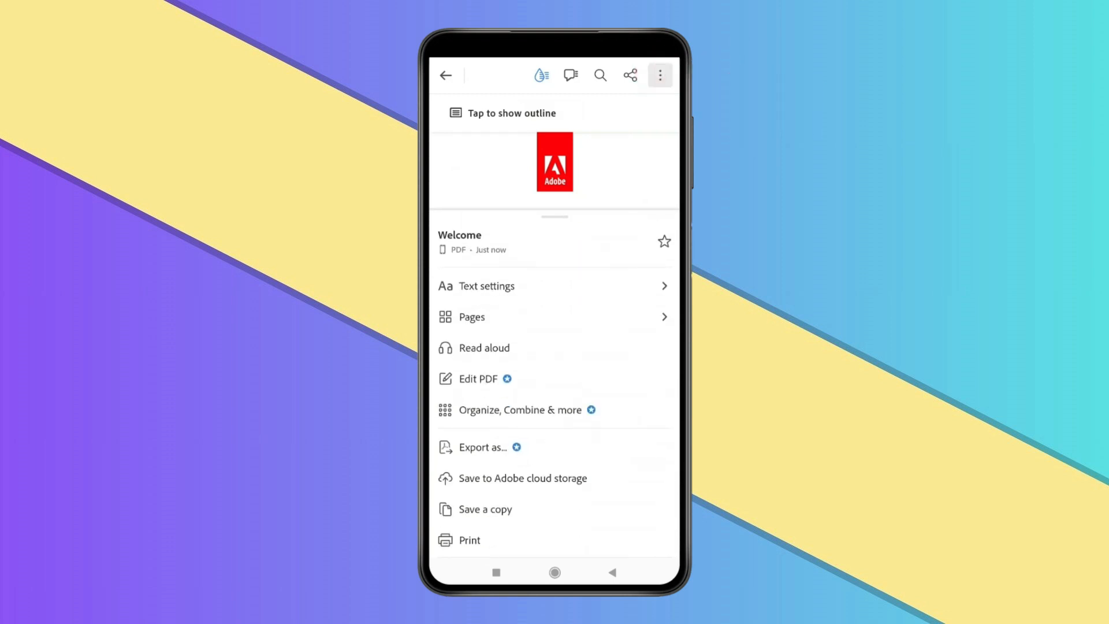
pyautogui.click(484, 509)
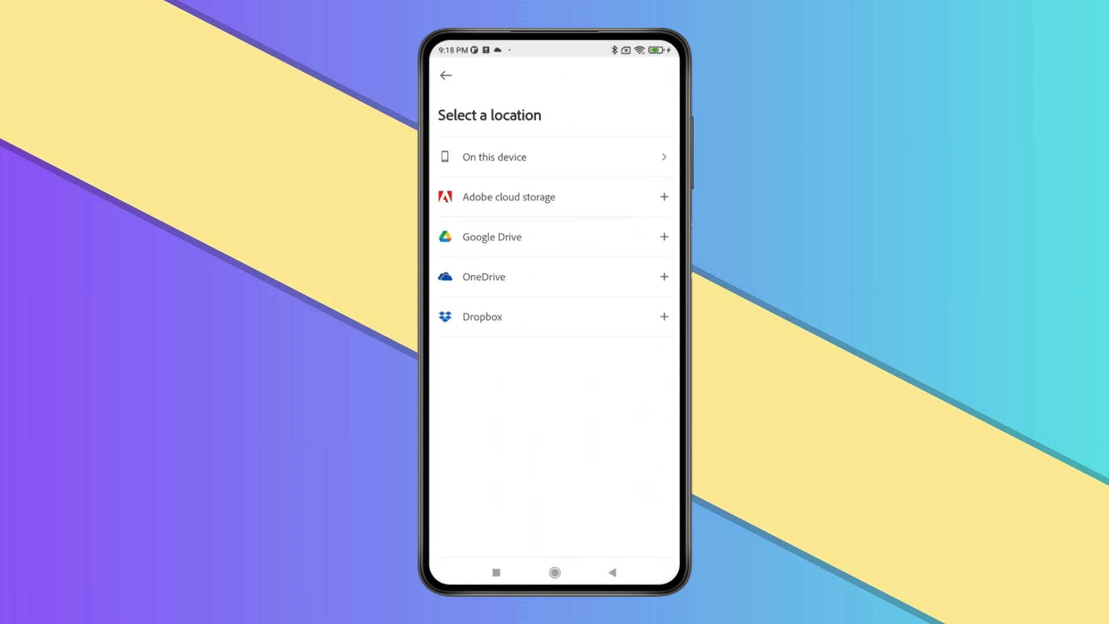
pyautogui.click(554, 156)
pyautogui.write('sample ed')
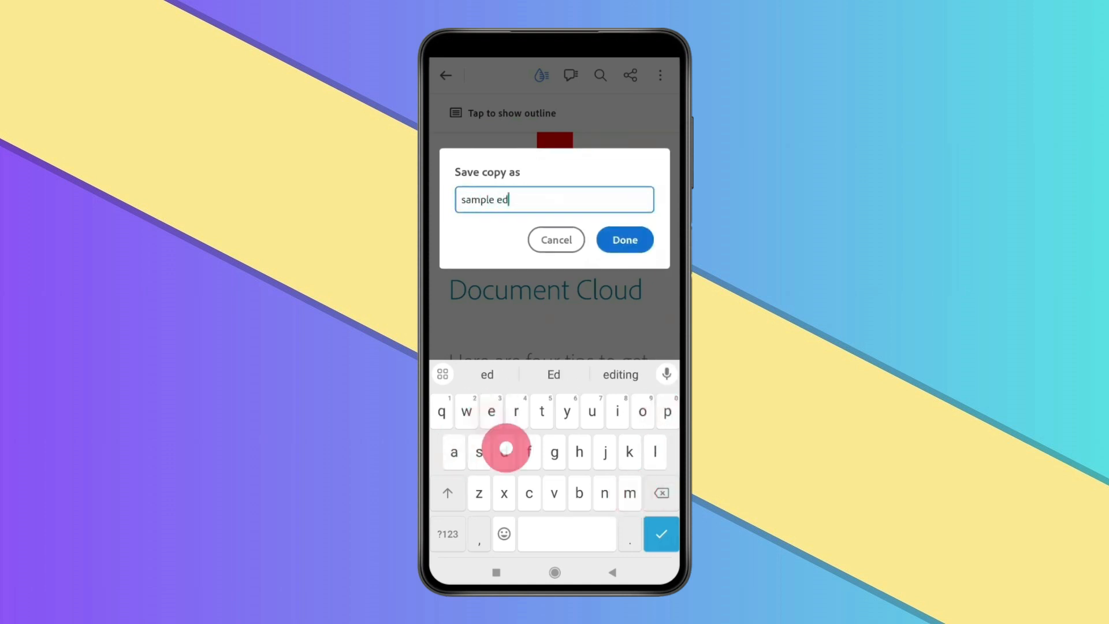
pyautogui.click(623, 240)
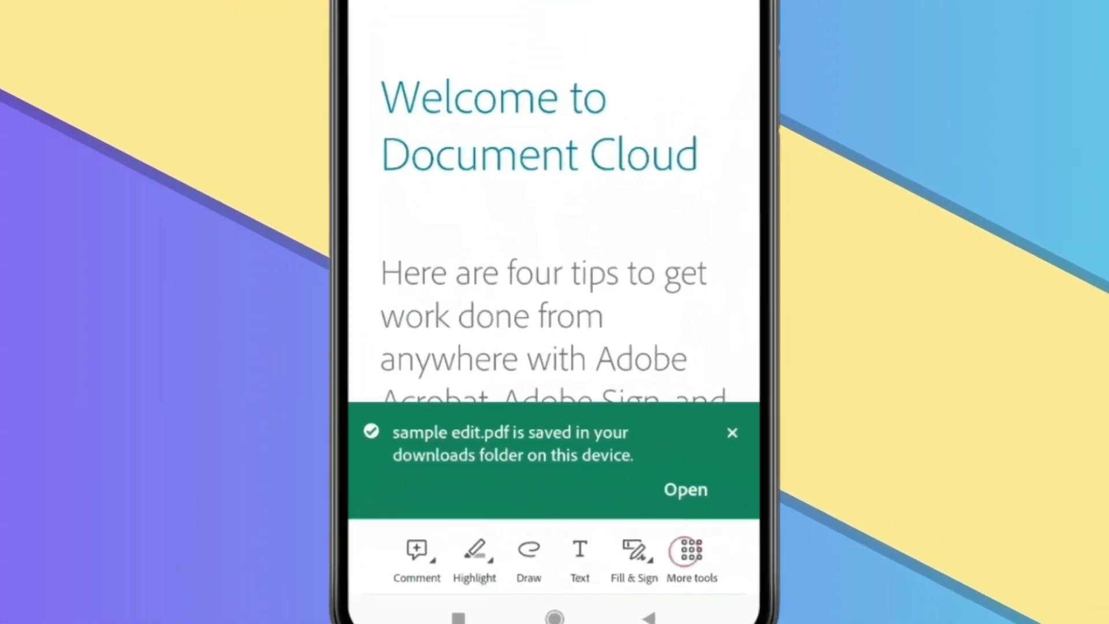
pyautogui.click(691, 559)
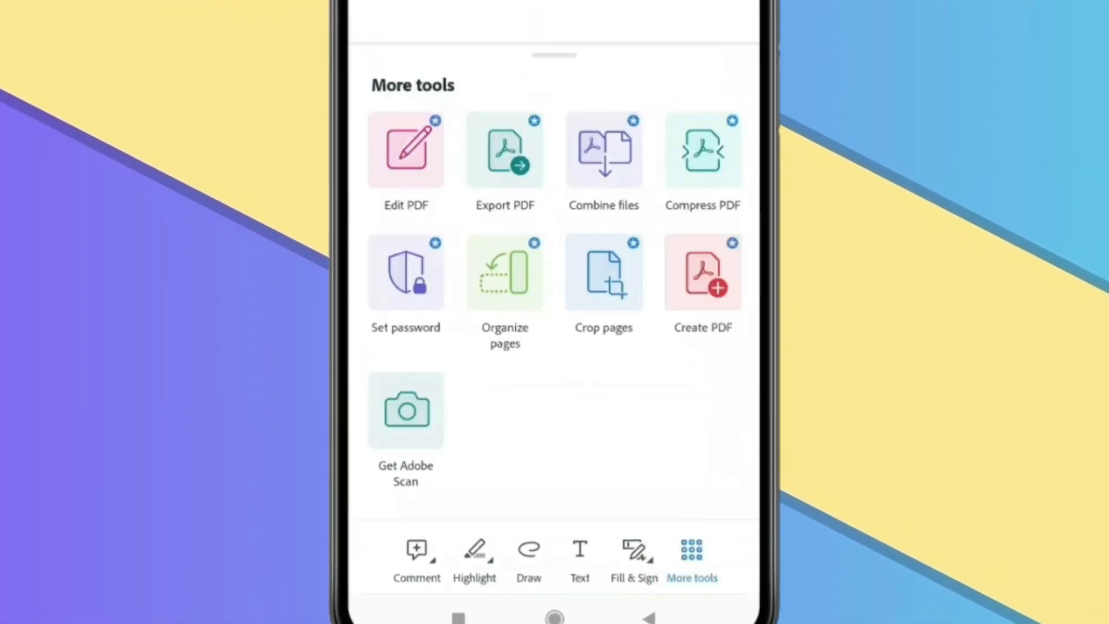